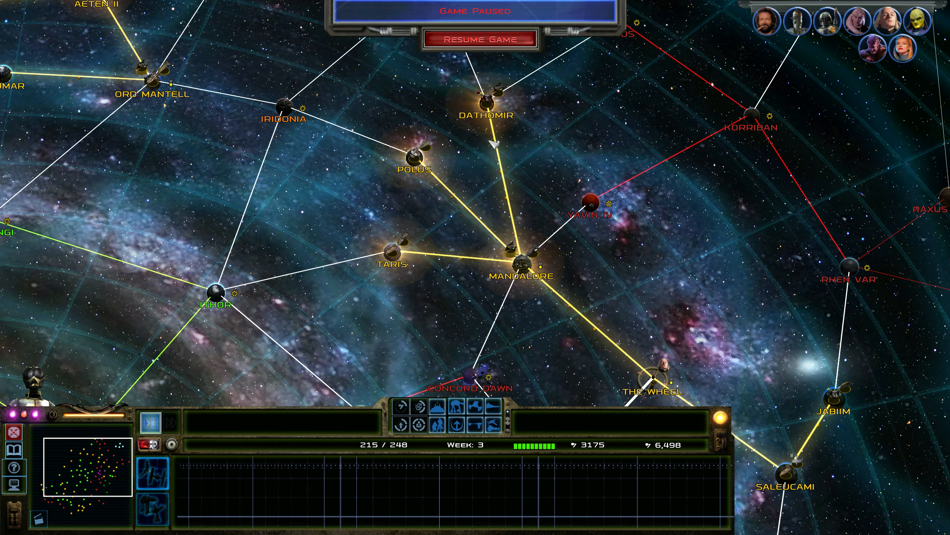
- Resume the paused galactic campaign so it advances to week 4
{"action": "left_click", "coordinate": [481, 38]}
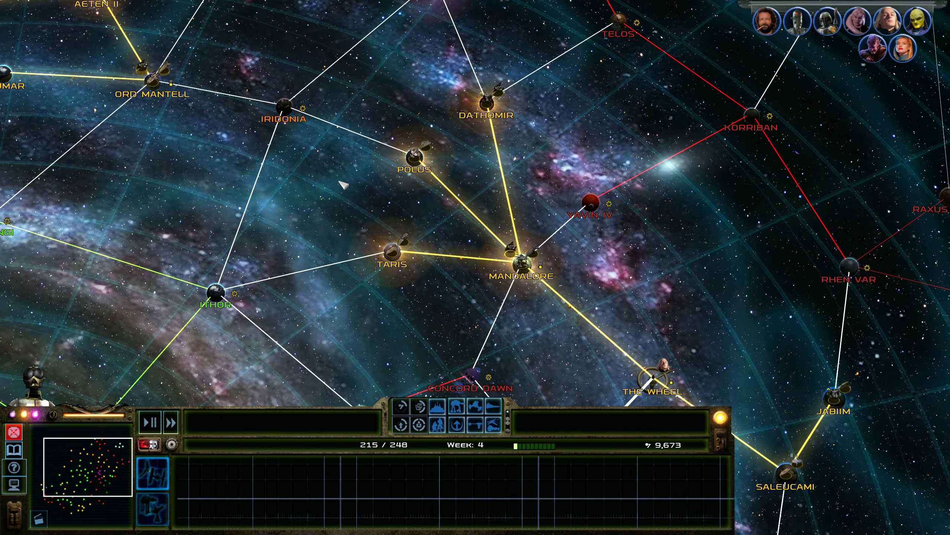